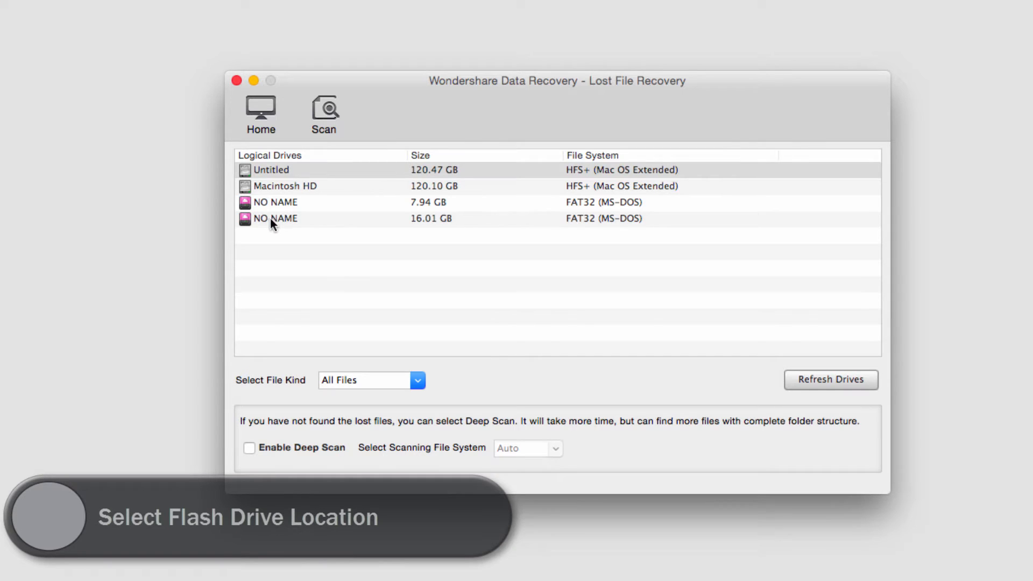
# Choose the 16.01 GB NO NAME flash drive as the source, leaving Select File Kind on All Files.
pyautogui.click(428, 218)
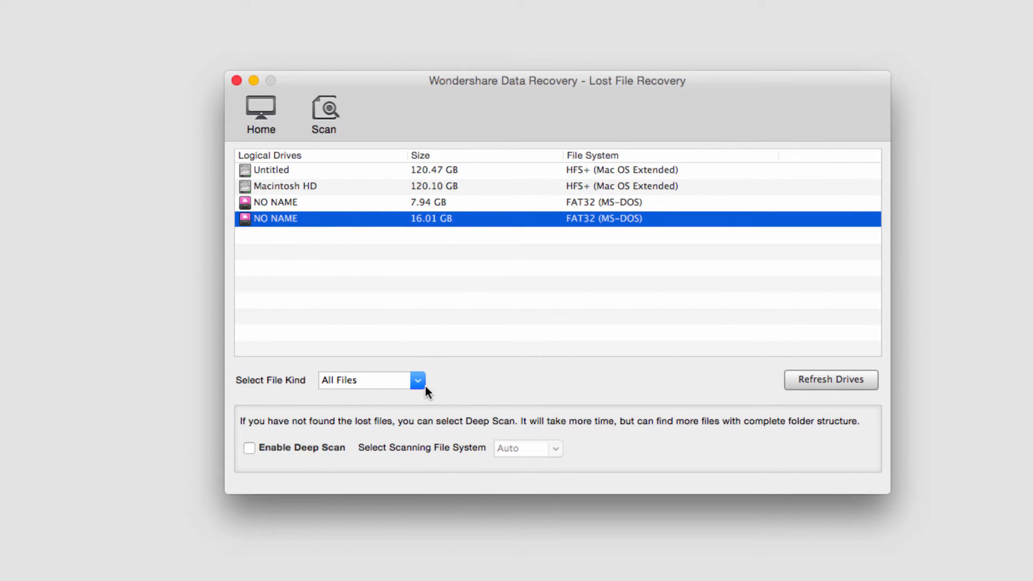
pyautogui.click(418, 380)
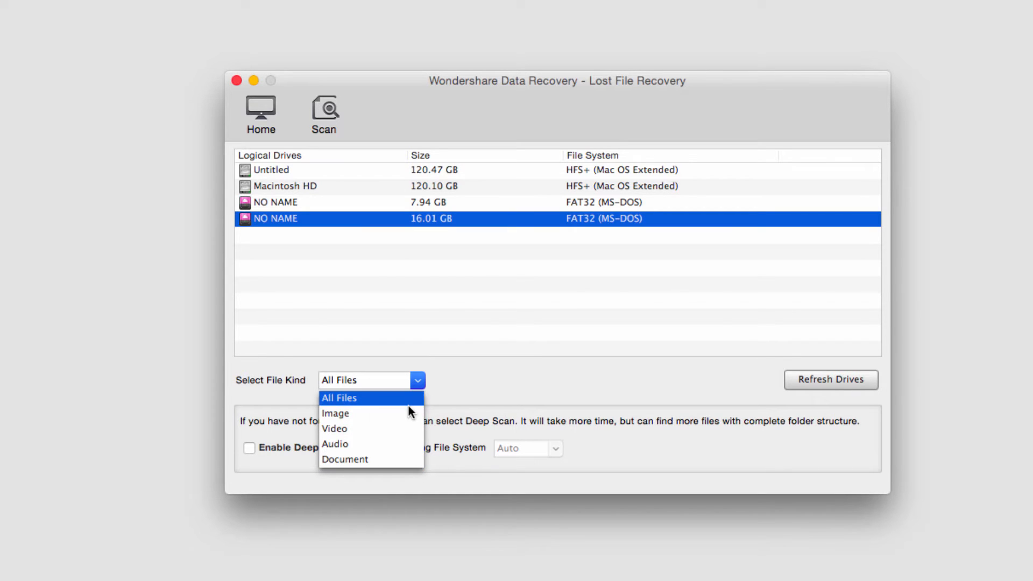
pyautogui.click(339, 398)
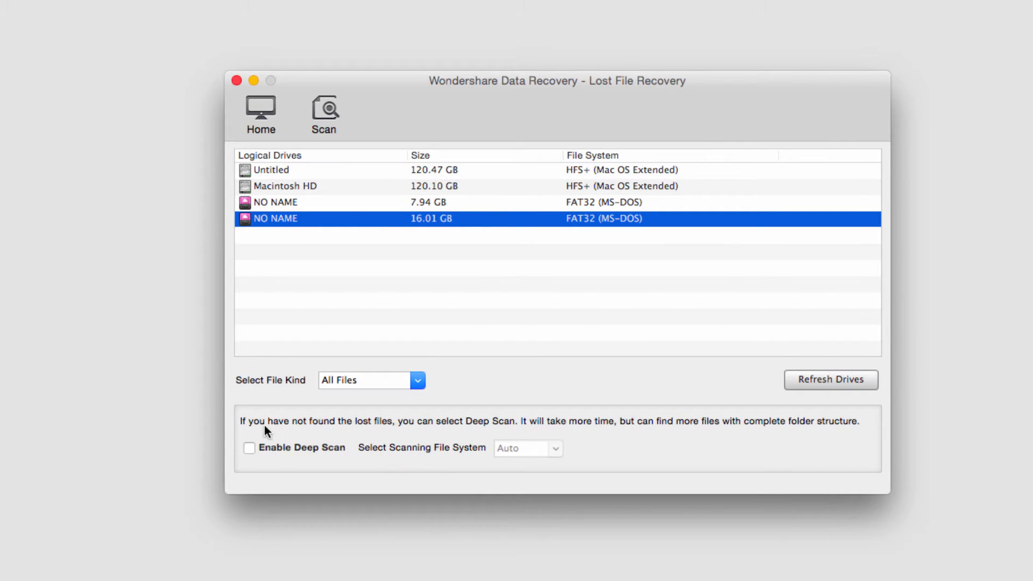
pyautogui.moveTo(277, 448)
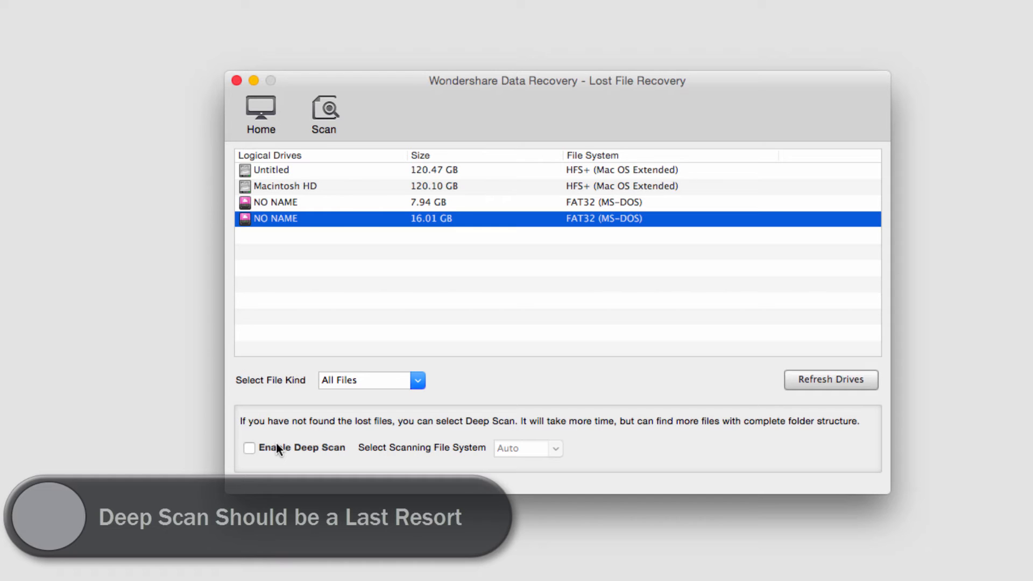
pyautogui.moveTo(295, 260)
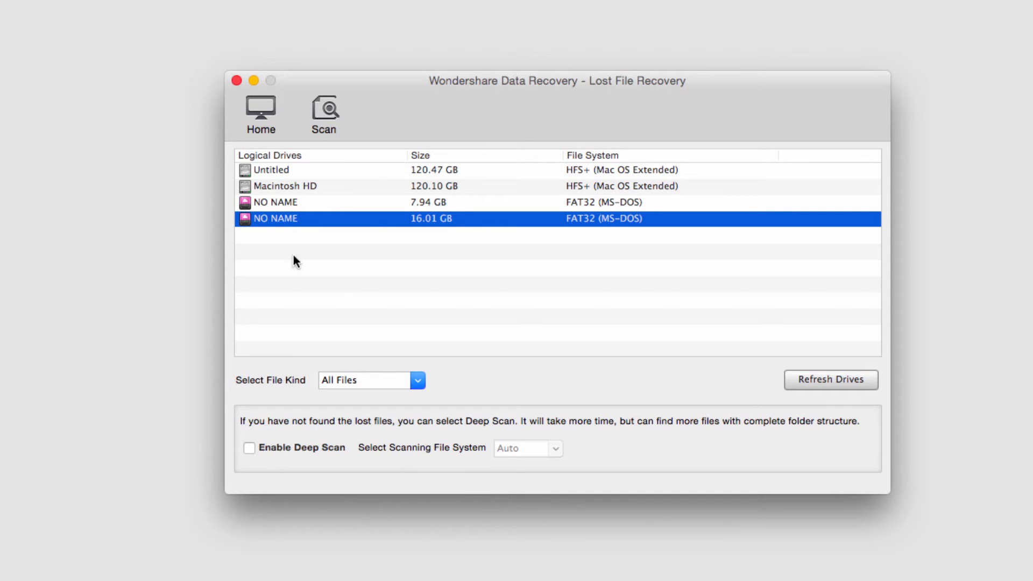
pyautogui.moveTo(324, 109)
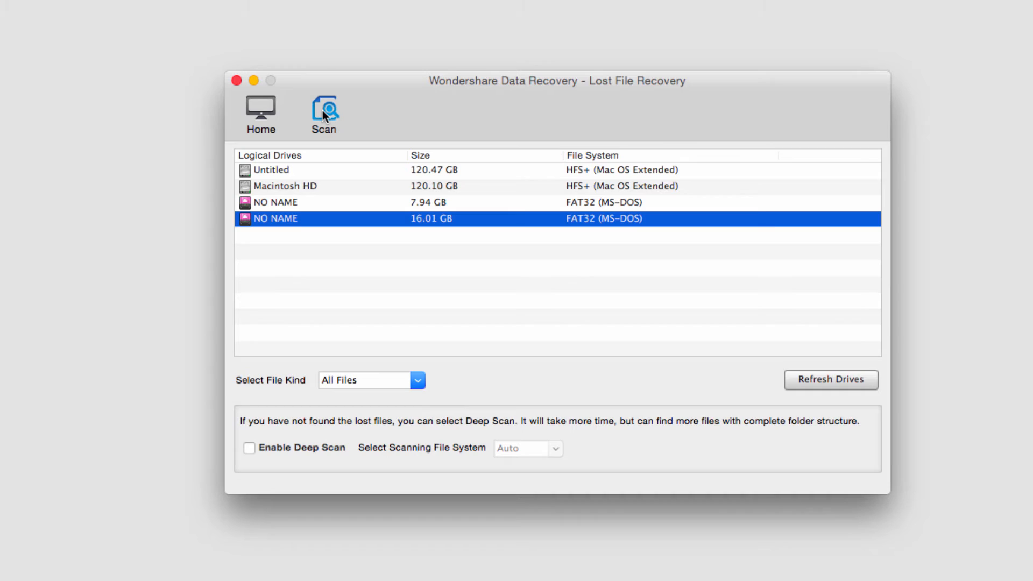
# Scan the flash drive, finding 385 files (3.85 GB), and keep the file kind filter on All Files.
pyautogui.click(324, 109)
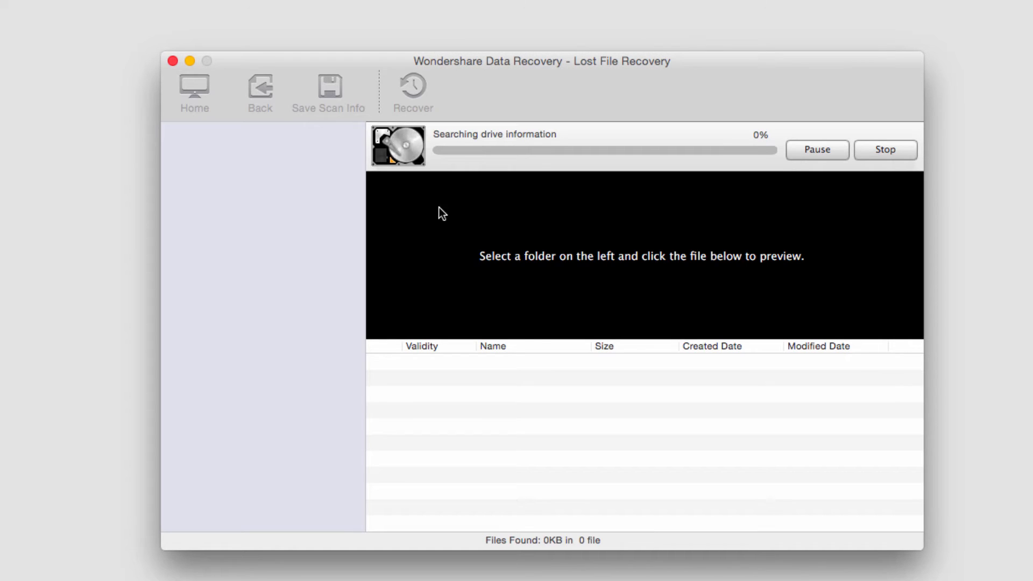
pyautogui.moveTo(534, 178)
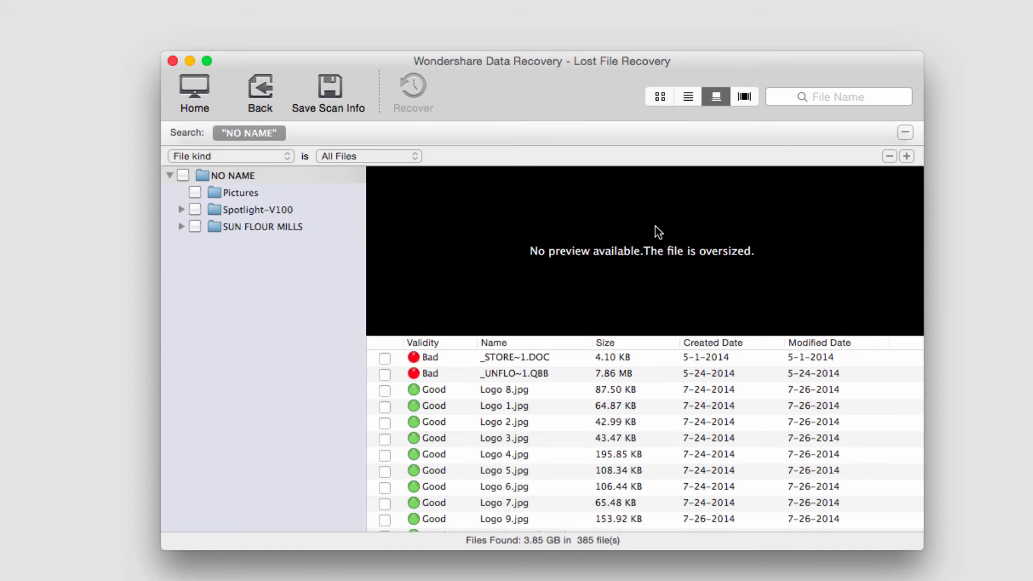
pyautogui.moveTo(278, 221)
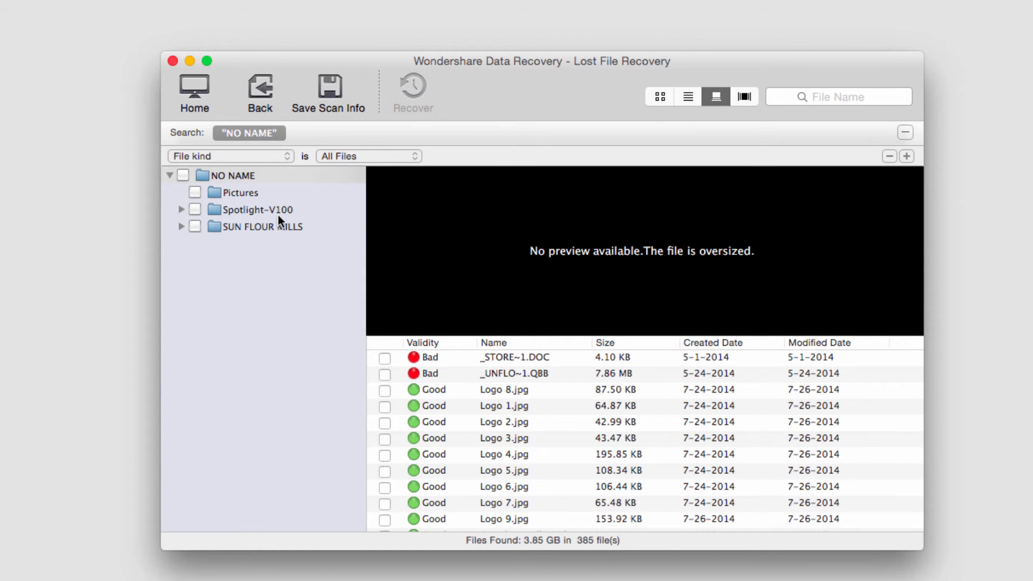
pyautogui.click(231, 156)
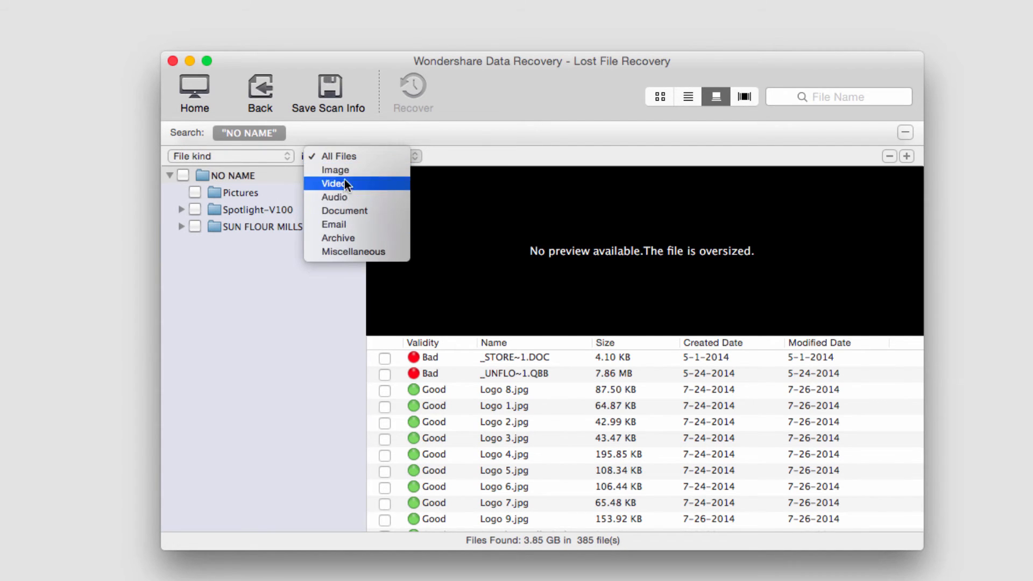
pyautogui.click(339, 157)
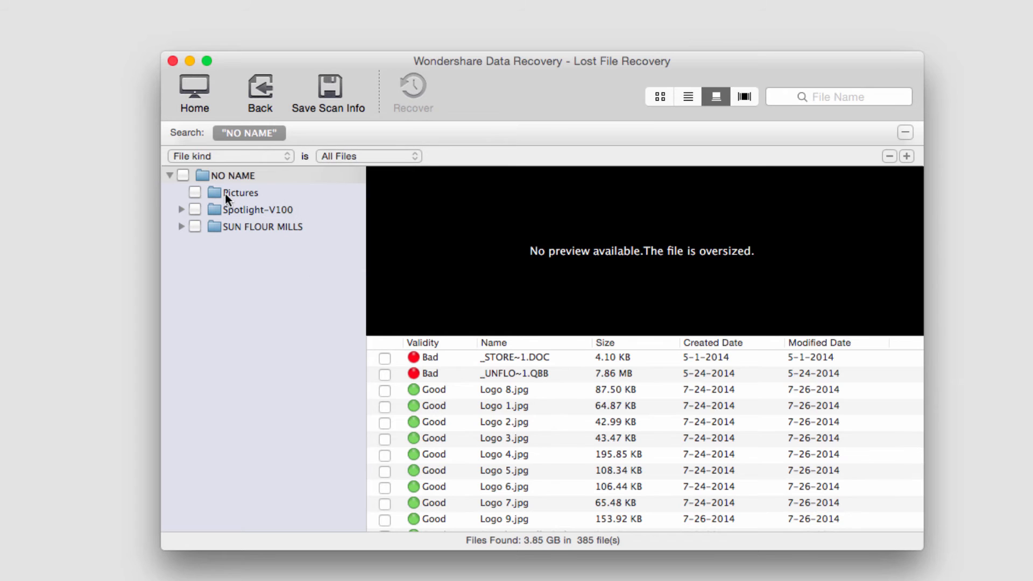
# In the Pictures folder, mark the photos to be recovered.
pyautogui.click(239, 192)
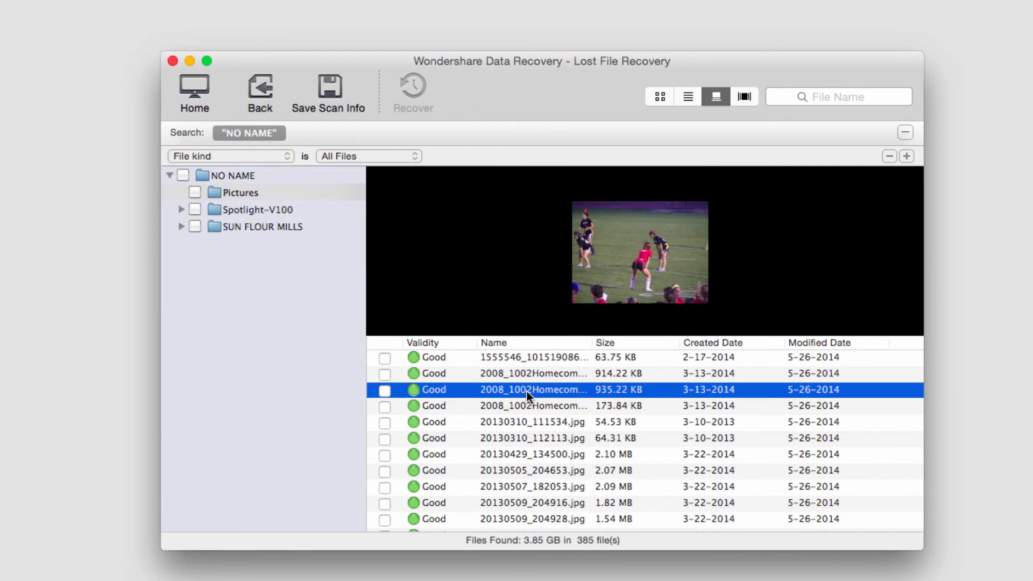
pyautogui.click(533, 438)
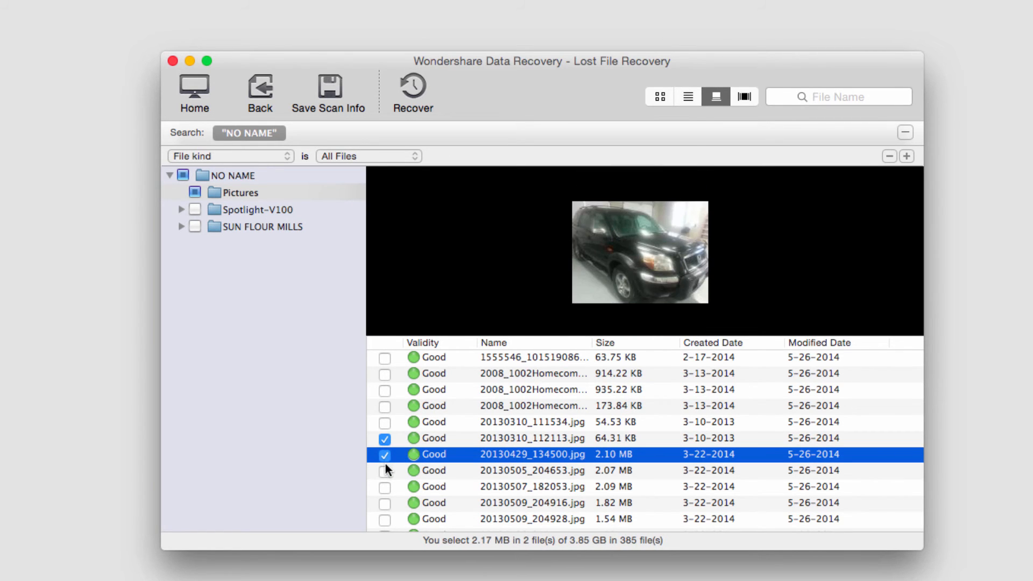
pyautogui.click(385, 503)
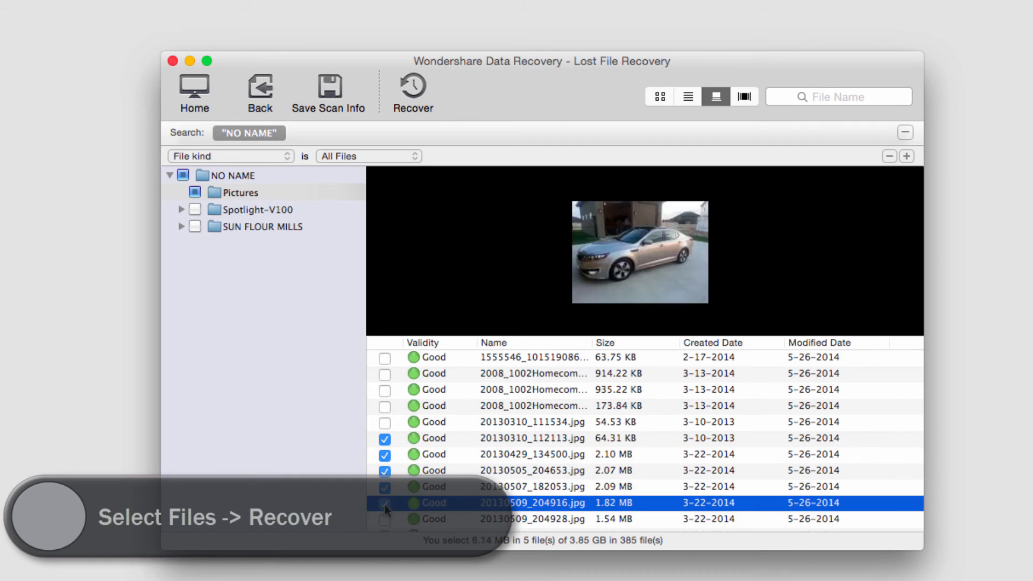
pyautogui.click(386, 519)
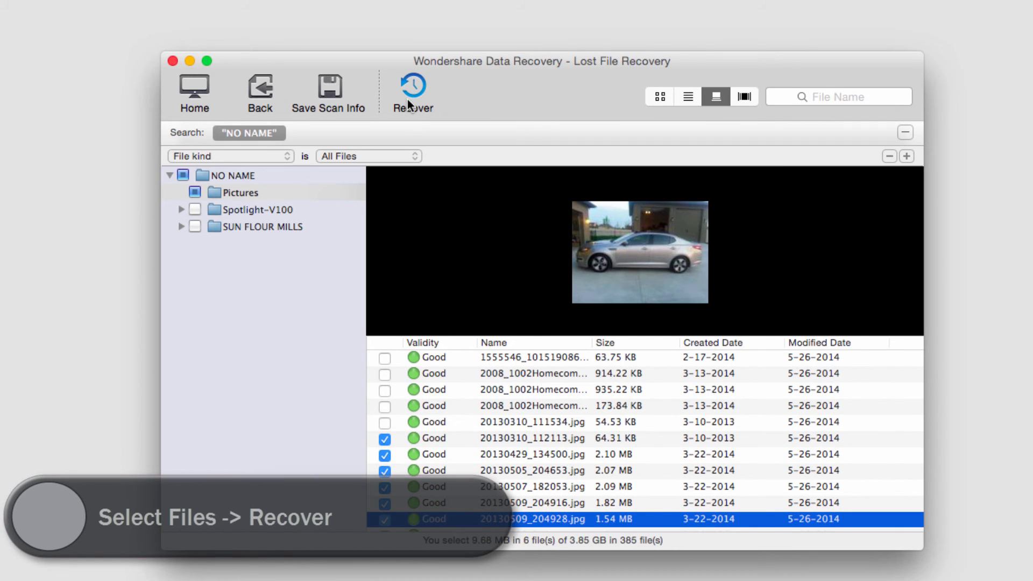
# Recover the marked photos, saving them into the new Data Recovery 2015-11-15 folder.
pyautogui.click(413, 93)
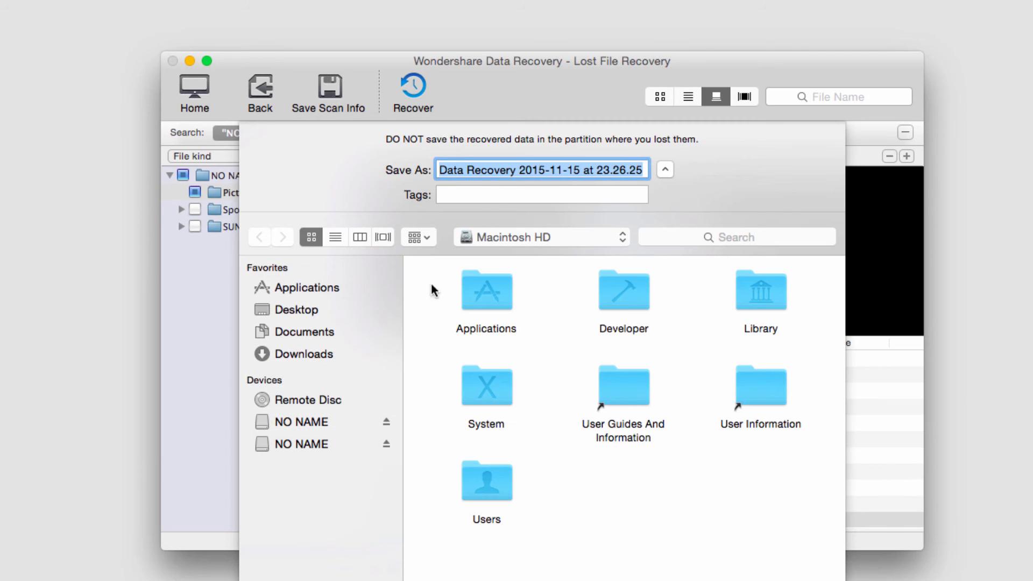
pyautogui.click(306, 332)
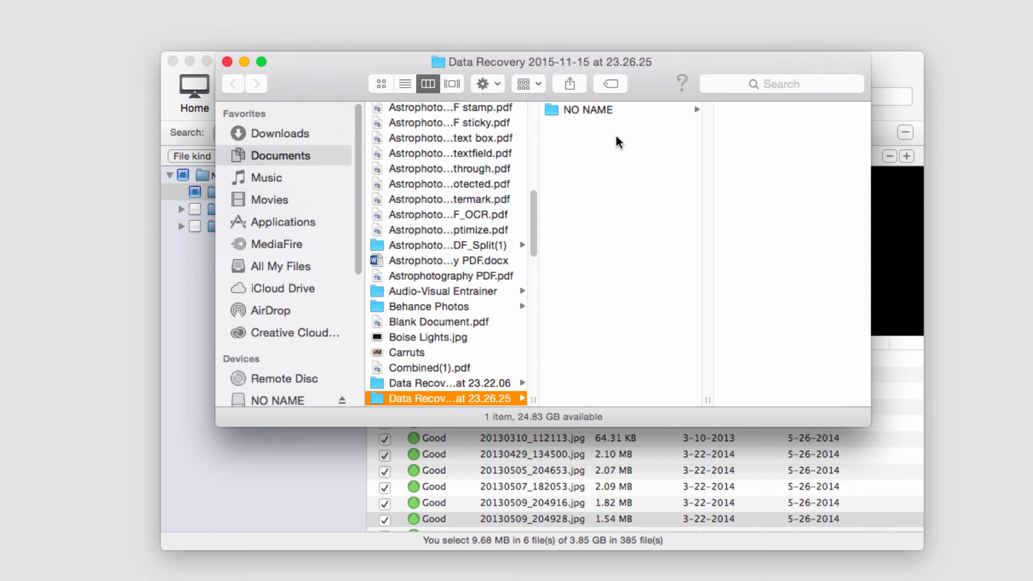
# Browse into NO NAME › Pictures and preview 20130507_182053.jpg among the six recovered JPEGs.
pyautogui.click(588, 110)
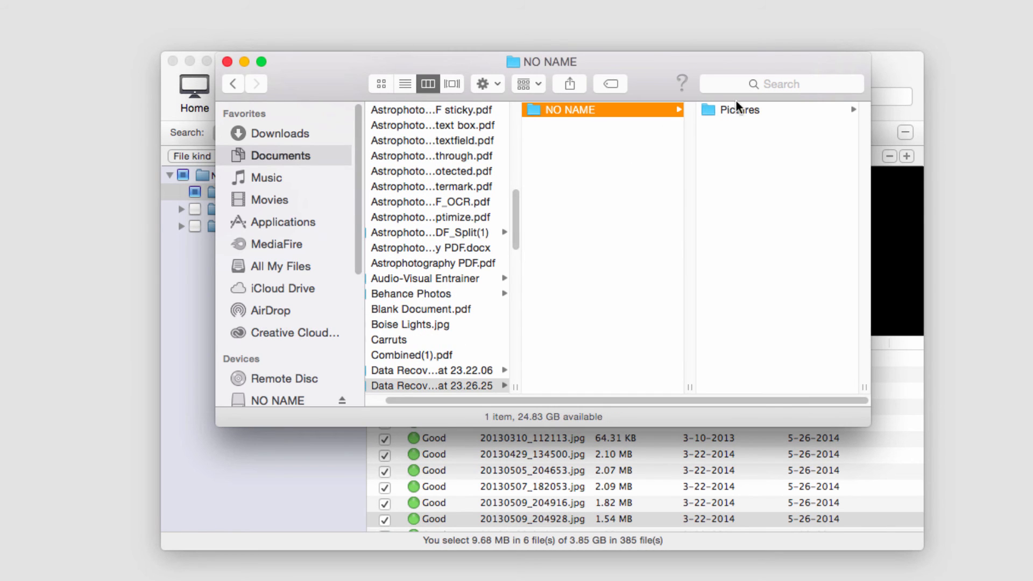
pyautogui.click(740, 110)
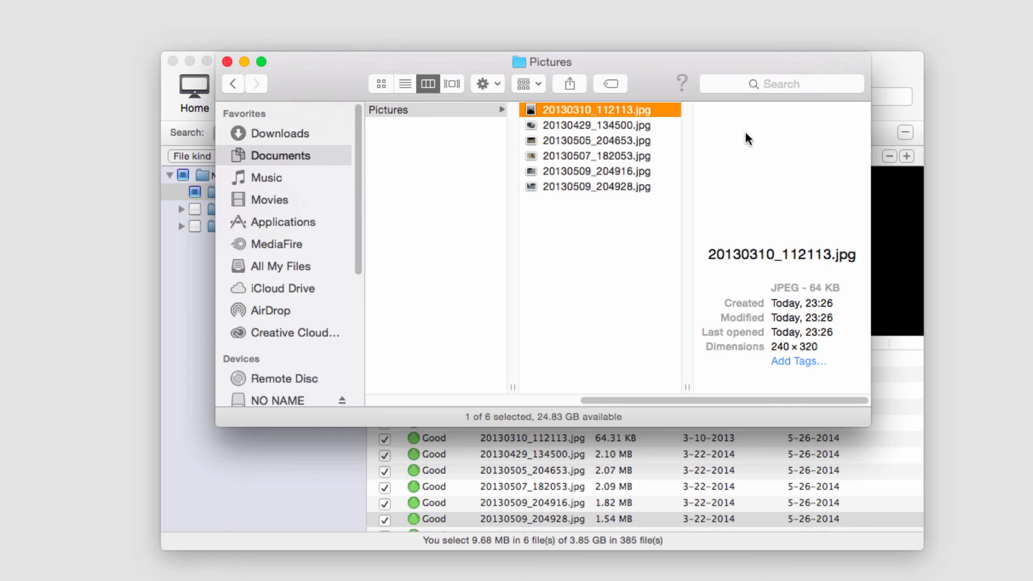
pyautogui.click(596, 156)
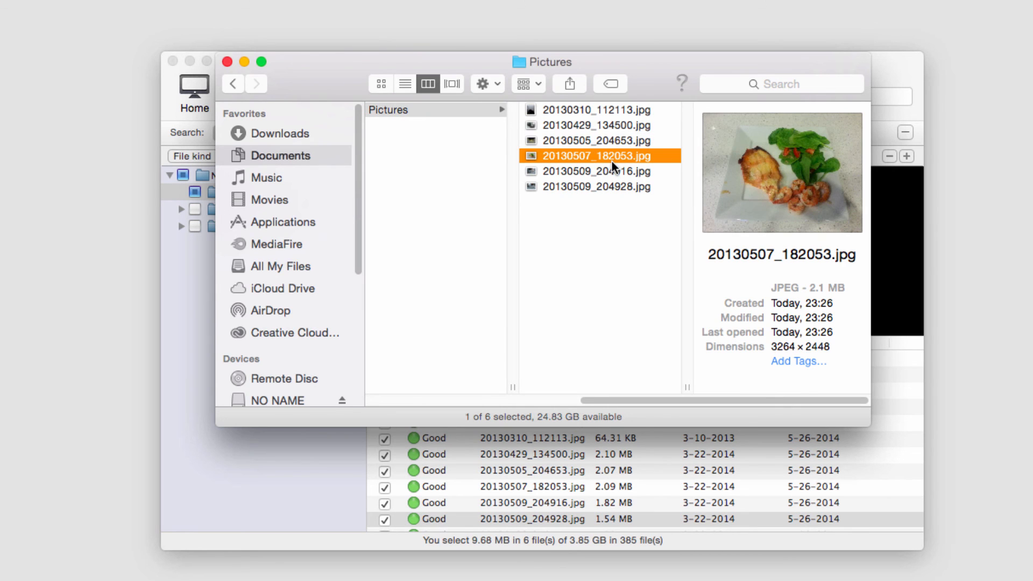